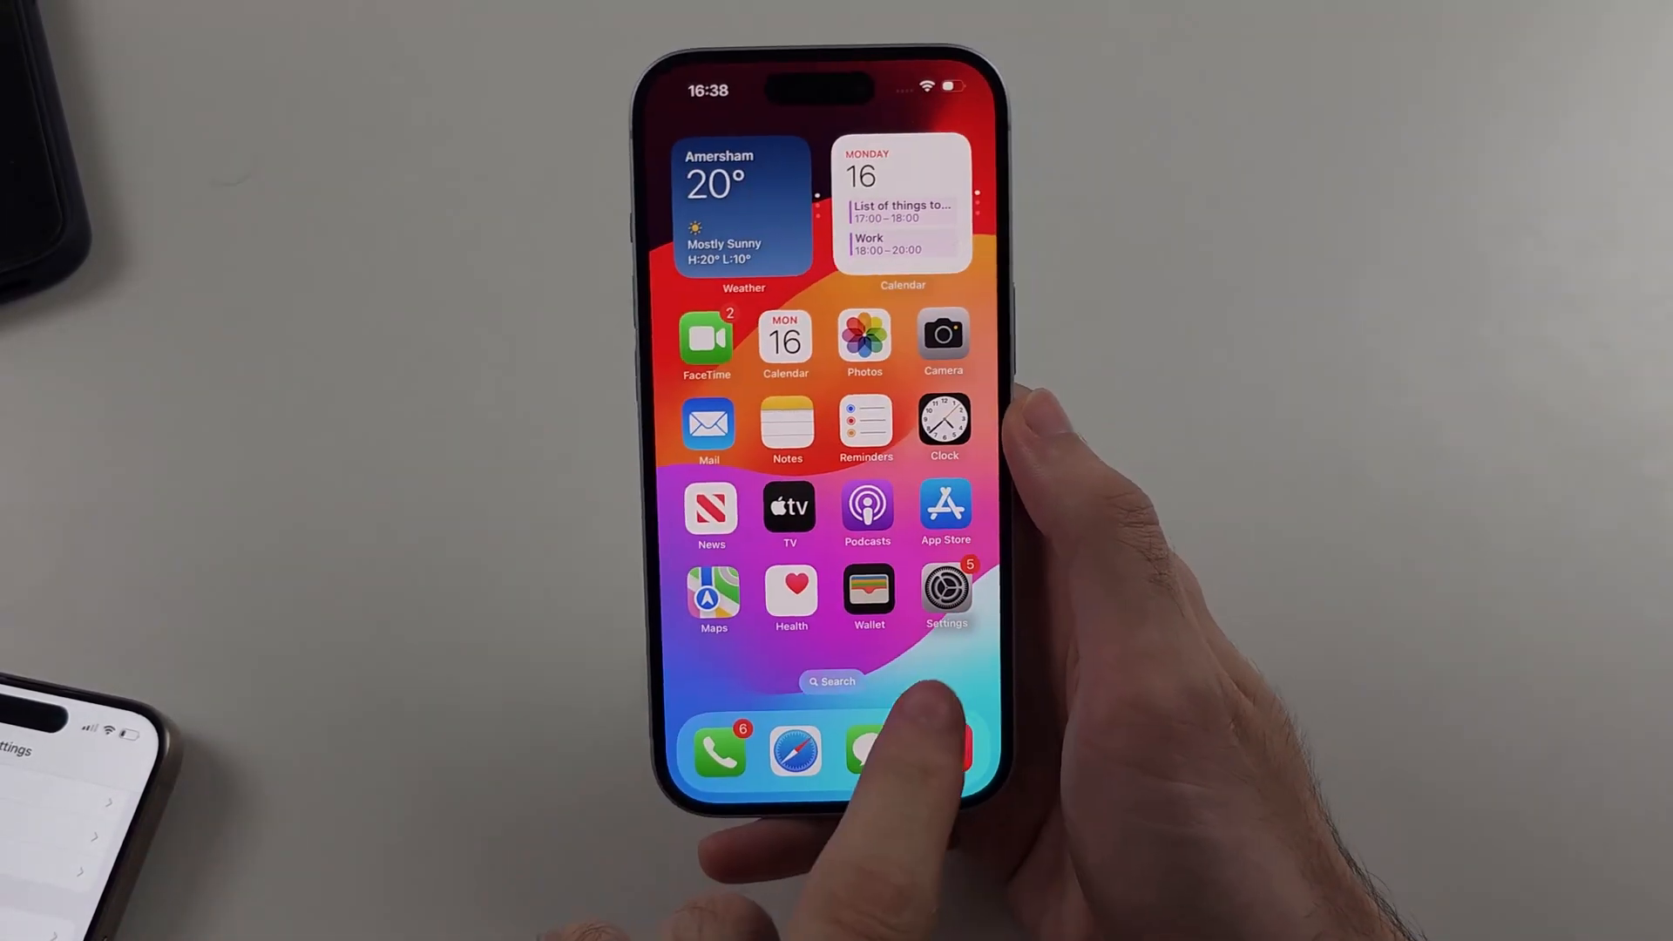
- Launch Settings and scan the main list, finding no Face ID & Passcode entry
{"action": "left_click", "coordinate": [943, 586]}
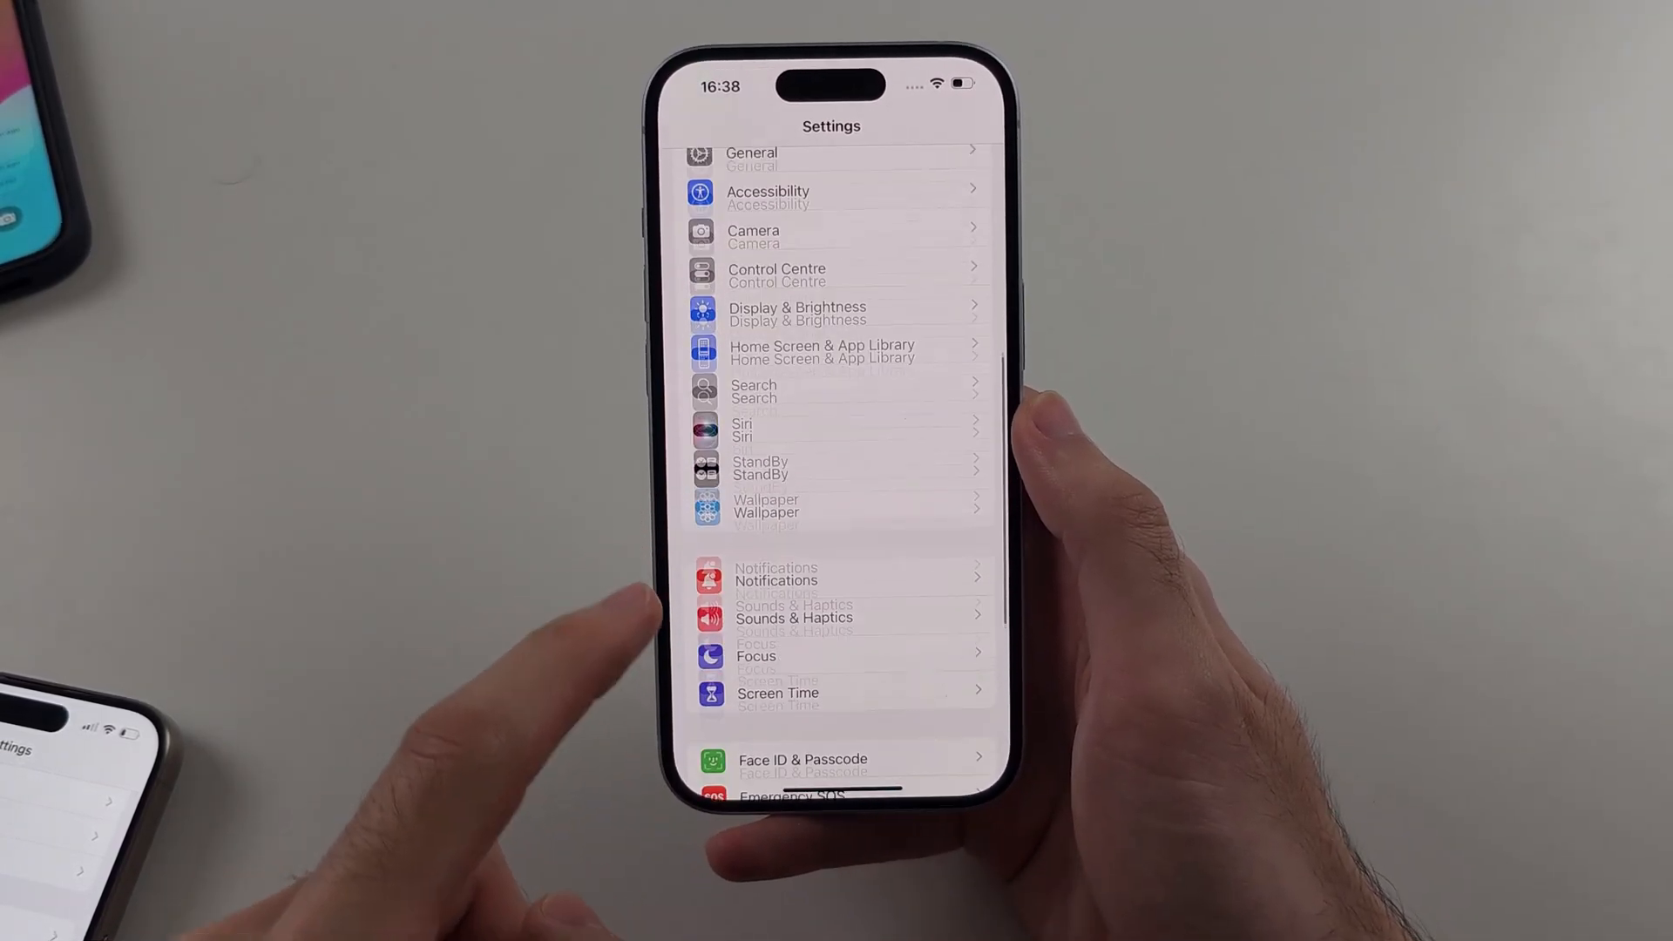
{"action": "scroll", "scroll_direction": "down", "scroll_amount": 3}
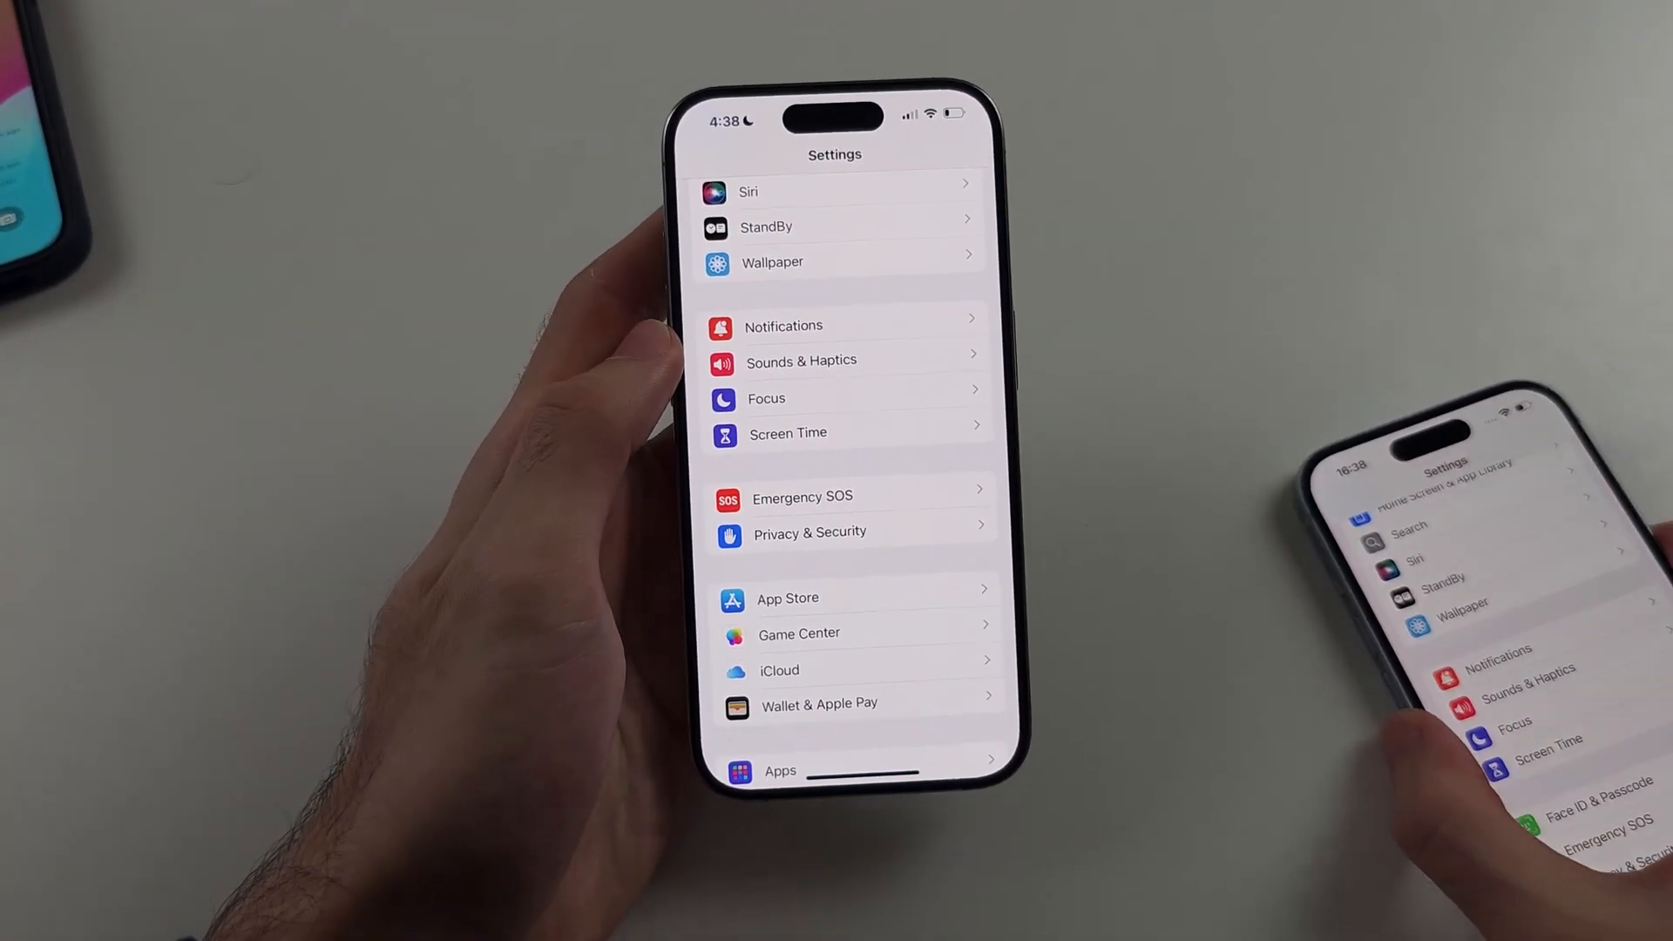
{"action": "scroll", "scroll_direction": "up", "scroll_amount": 3}
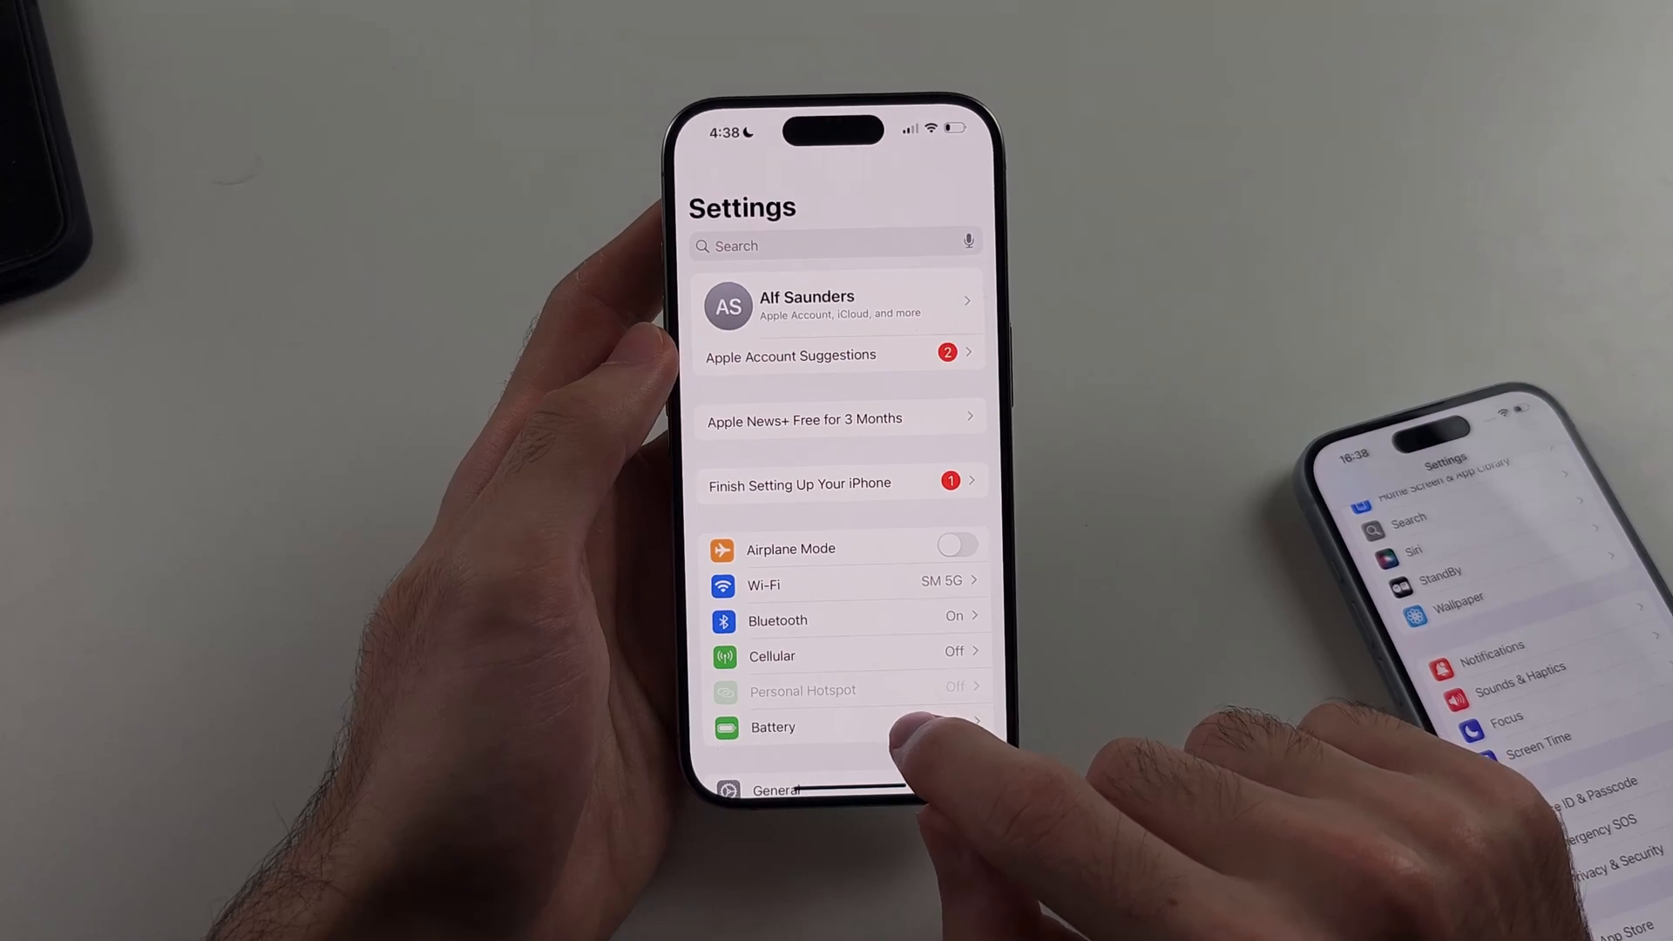
- Go to Screen Time and its Content & Privacy Restrictions page
{"action": "scroll", "scroll_direction": "down", "scroll_amount": 3}
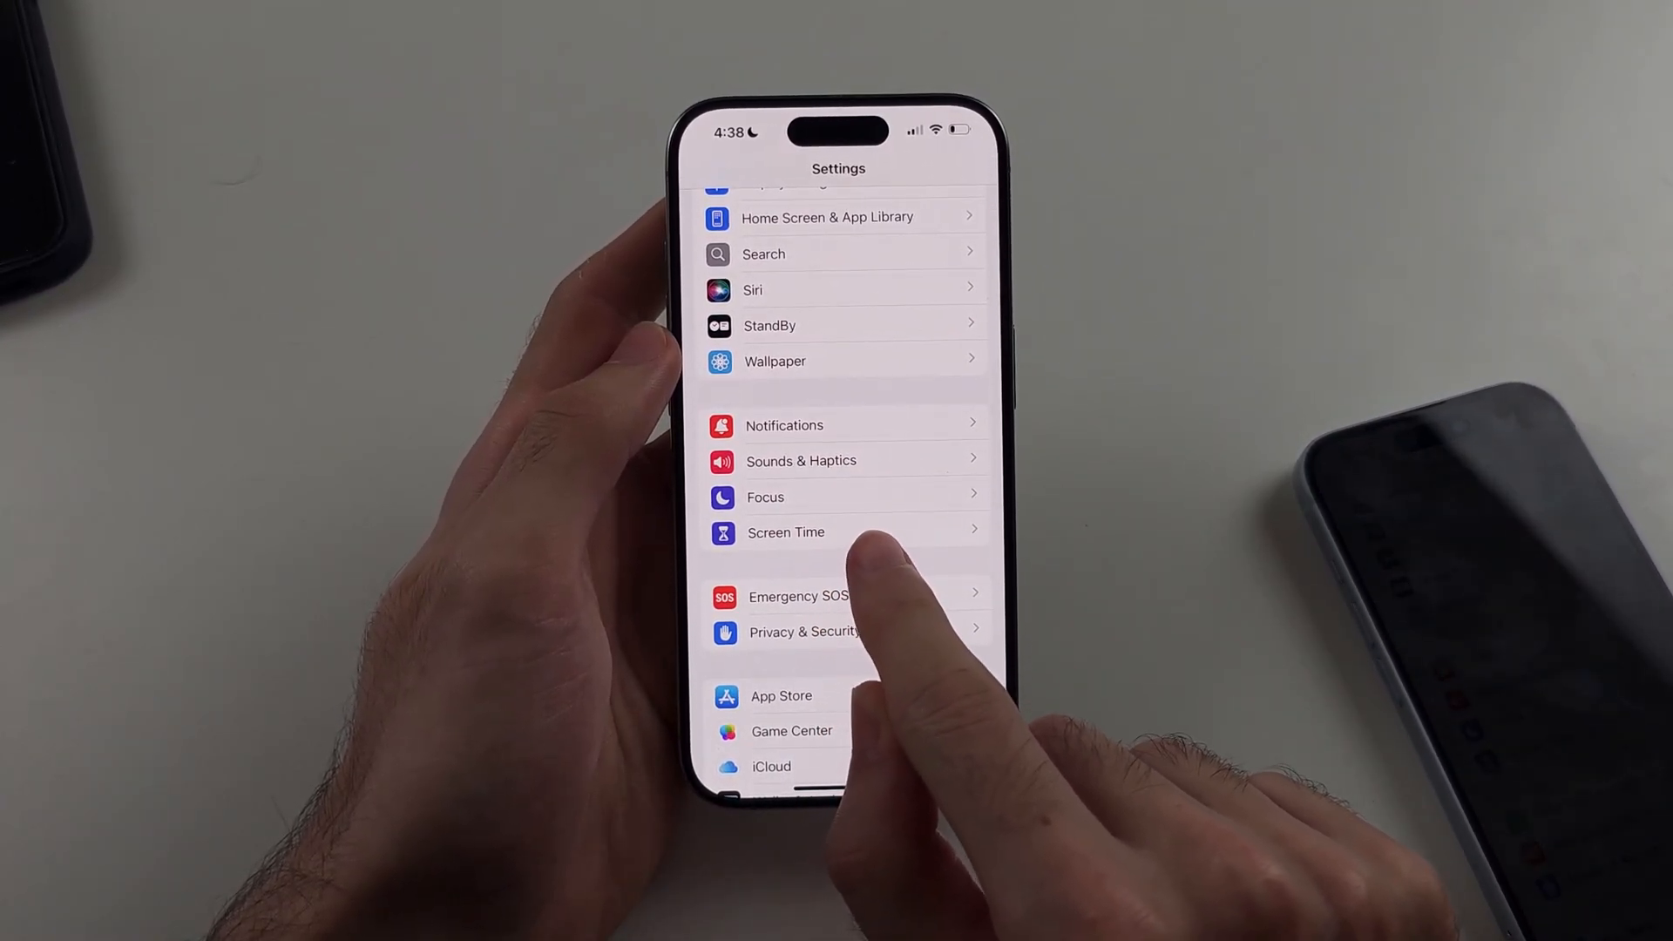
{"action": "left_click", "coordinate": [786, 533]}
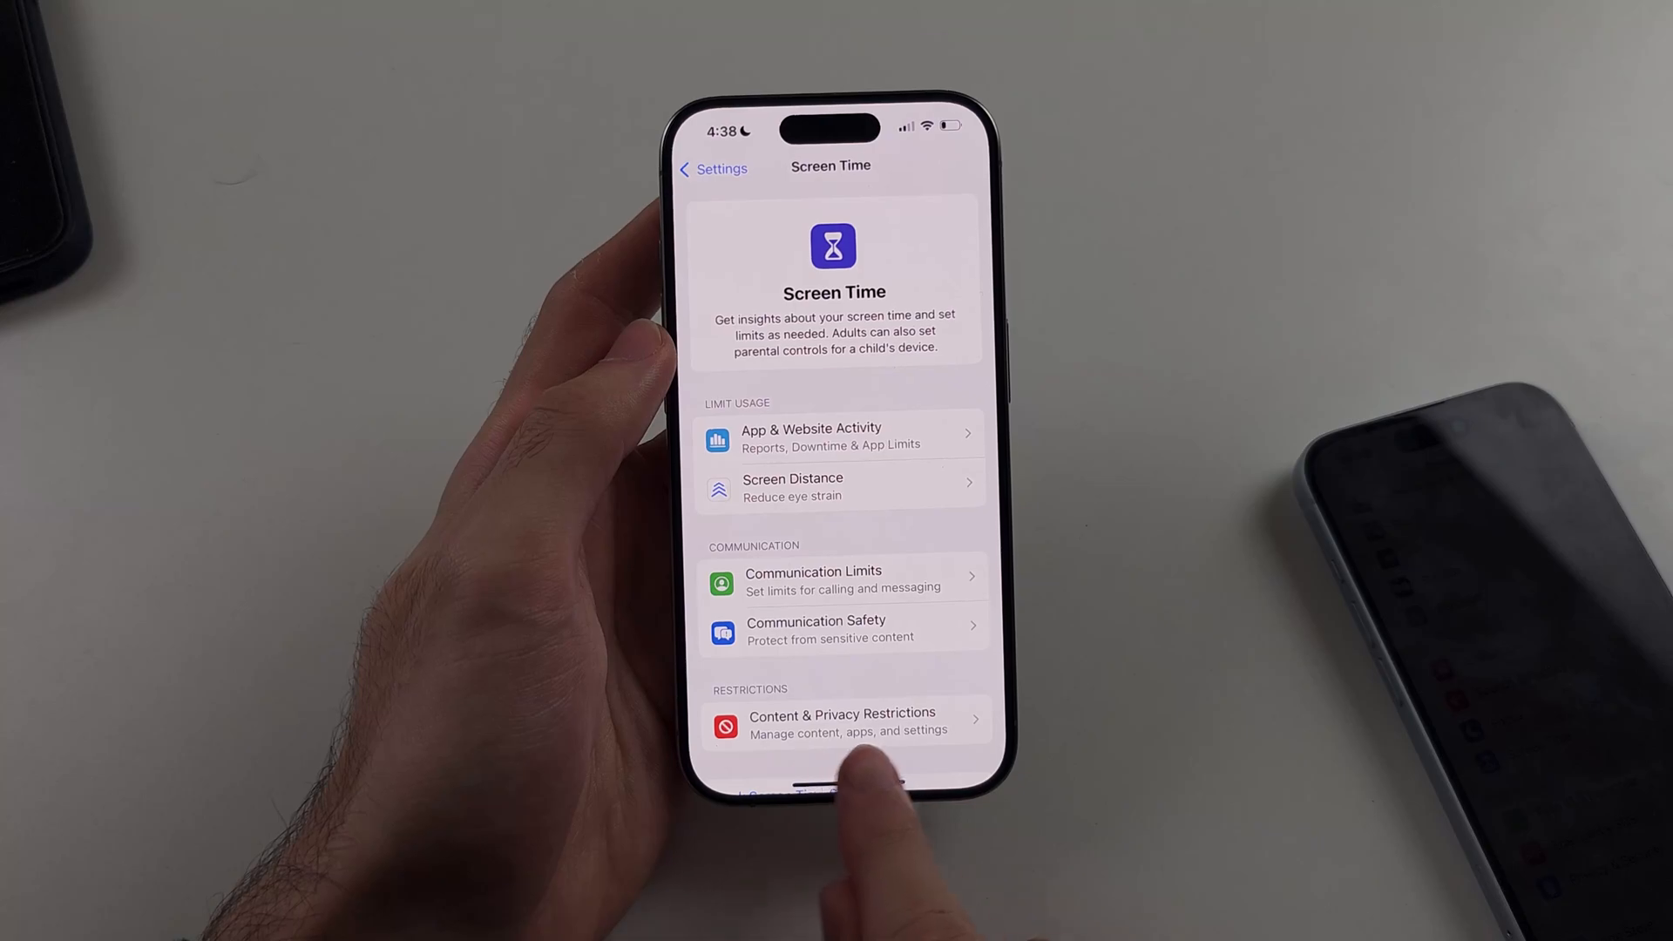
{"action": "left_click", "coordinate": [834, 722]}
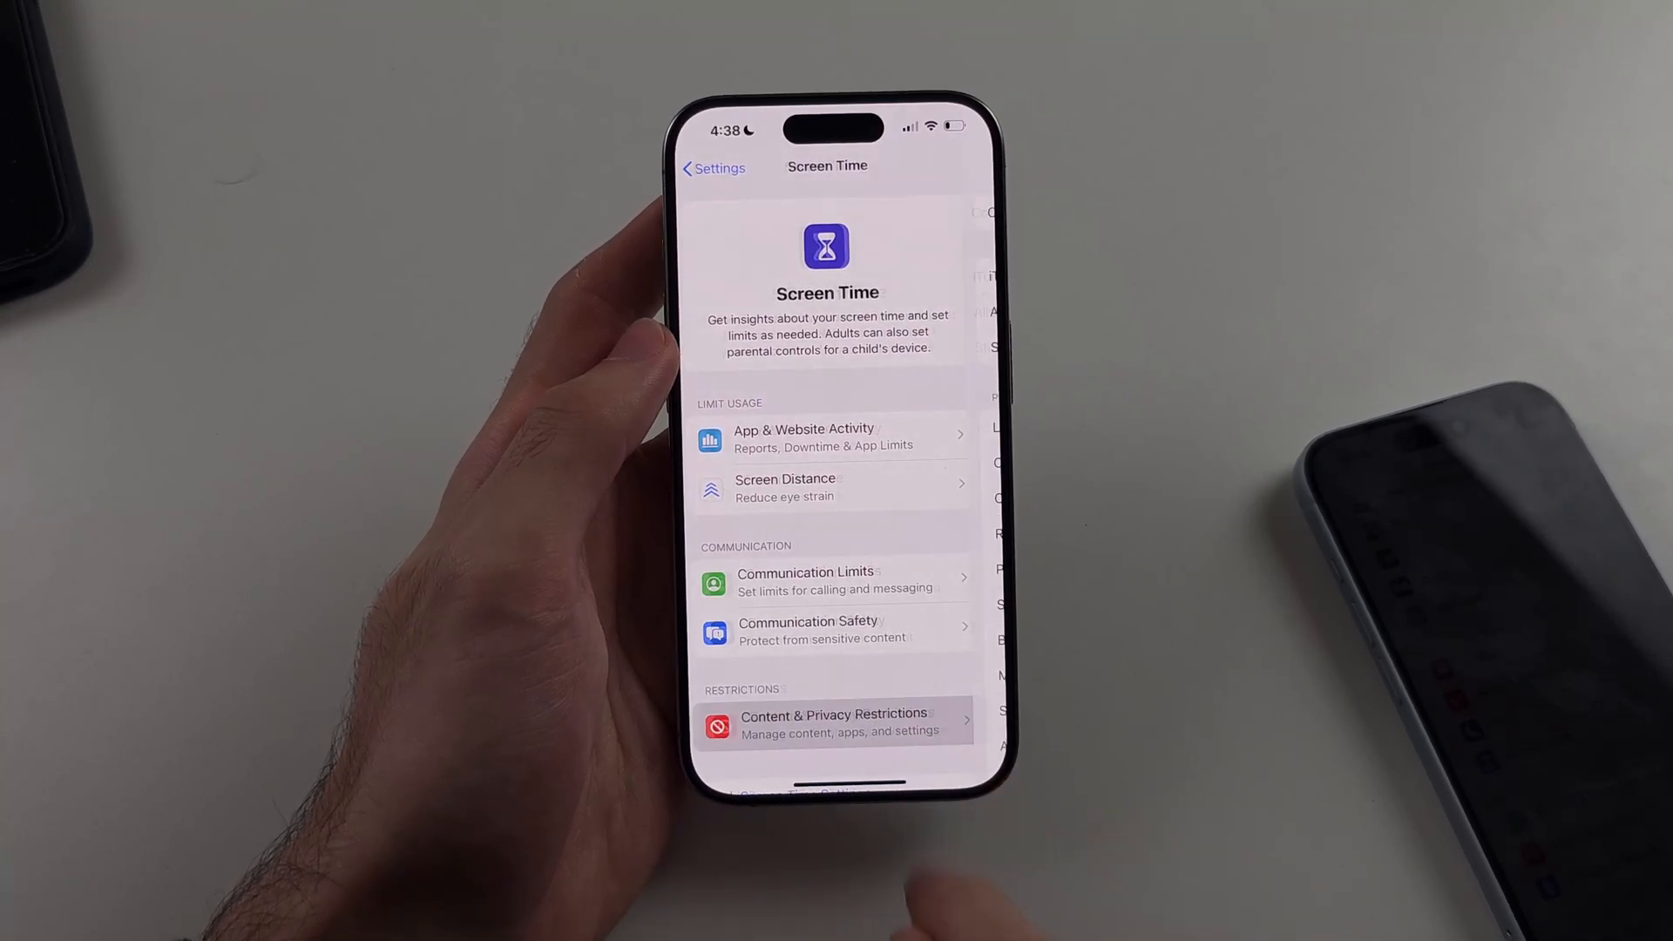
{"action": "left_click", "coordinate": [833, 722]}
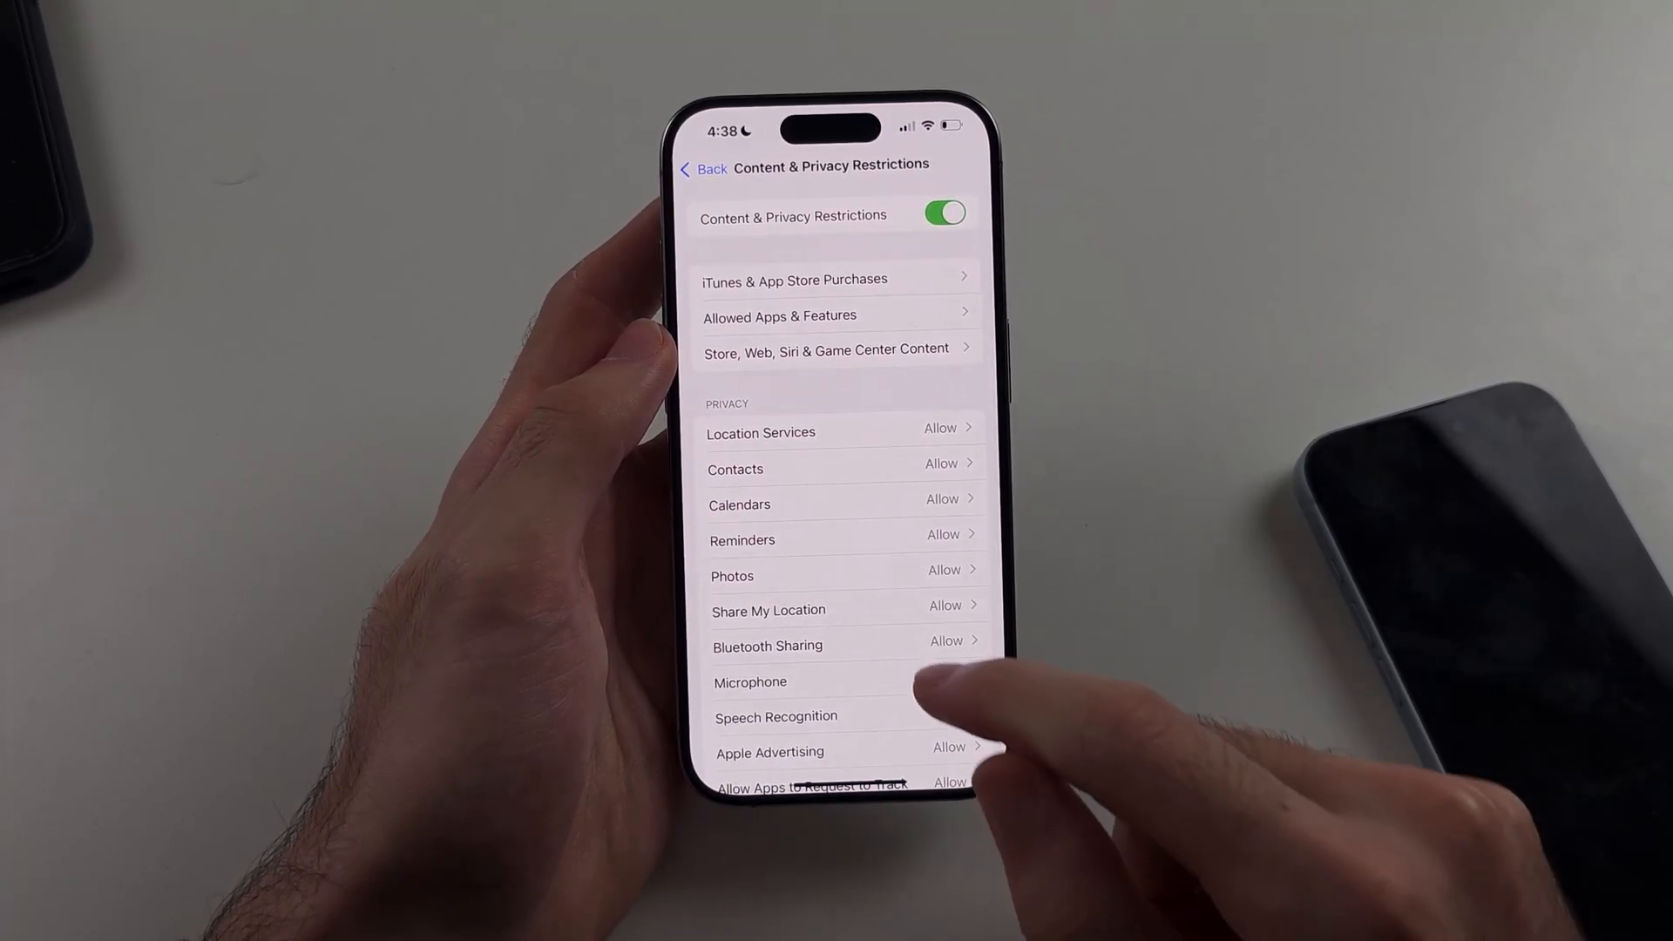
- Set Passcode & Face ID changes to Allow under Allow Changes
{"action": "scroll", "scroll_direction": "up", "scroll_amount": 3}
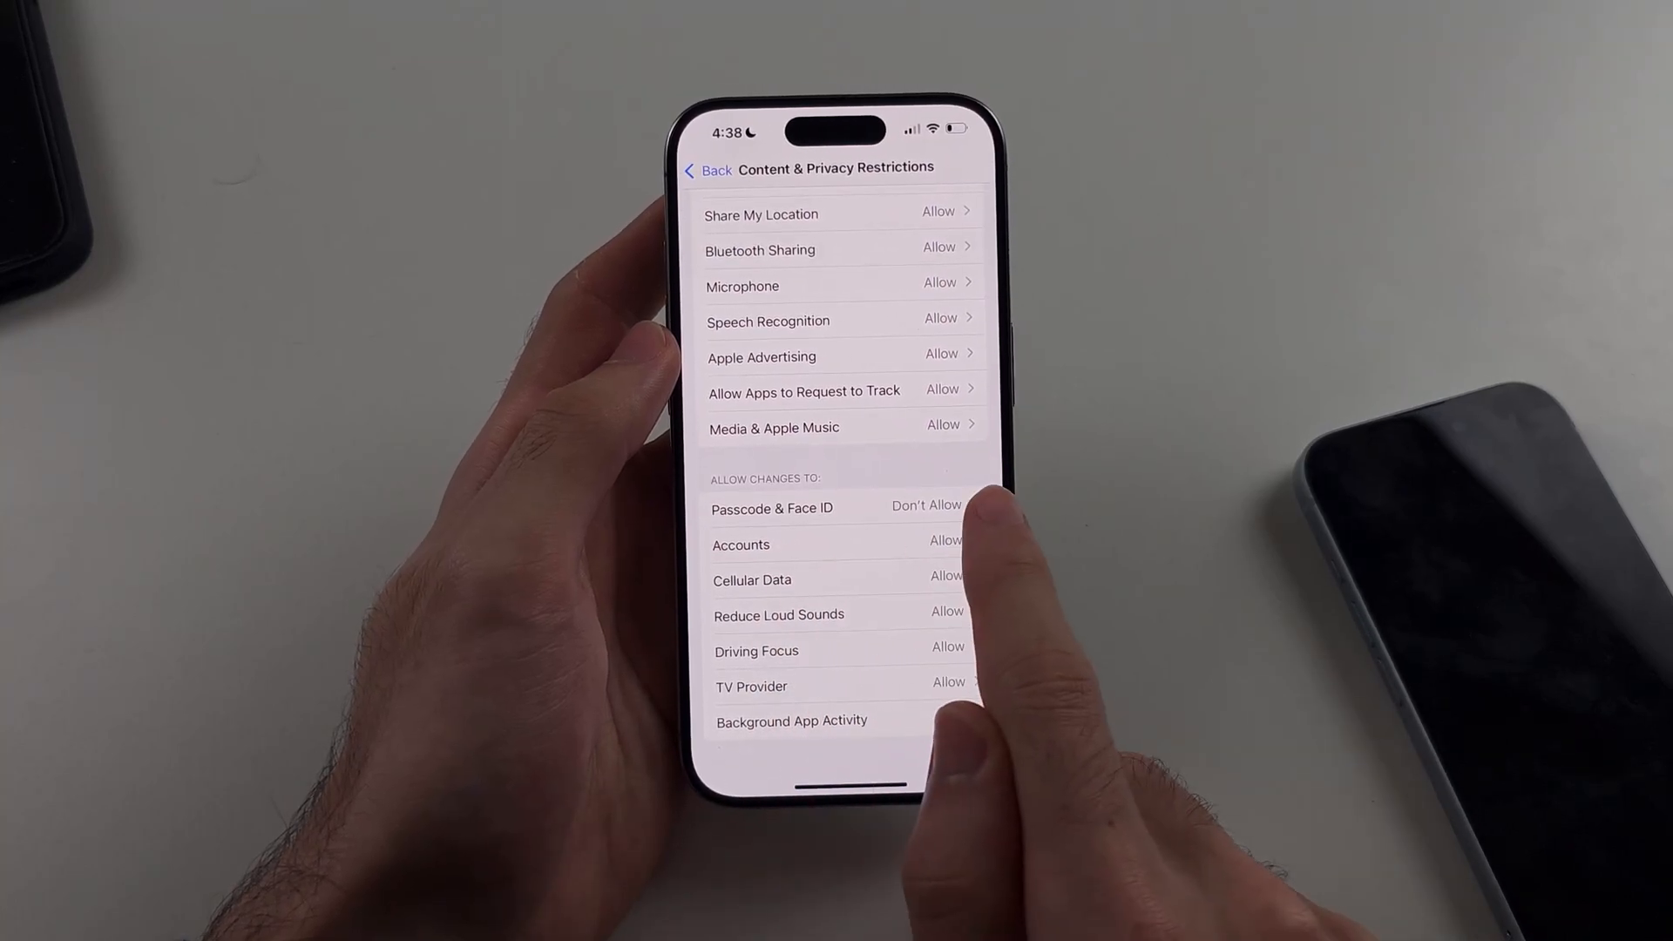
{"action": "left_click", "coordinate": [771, 508]}
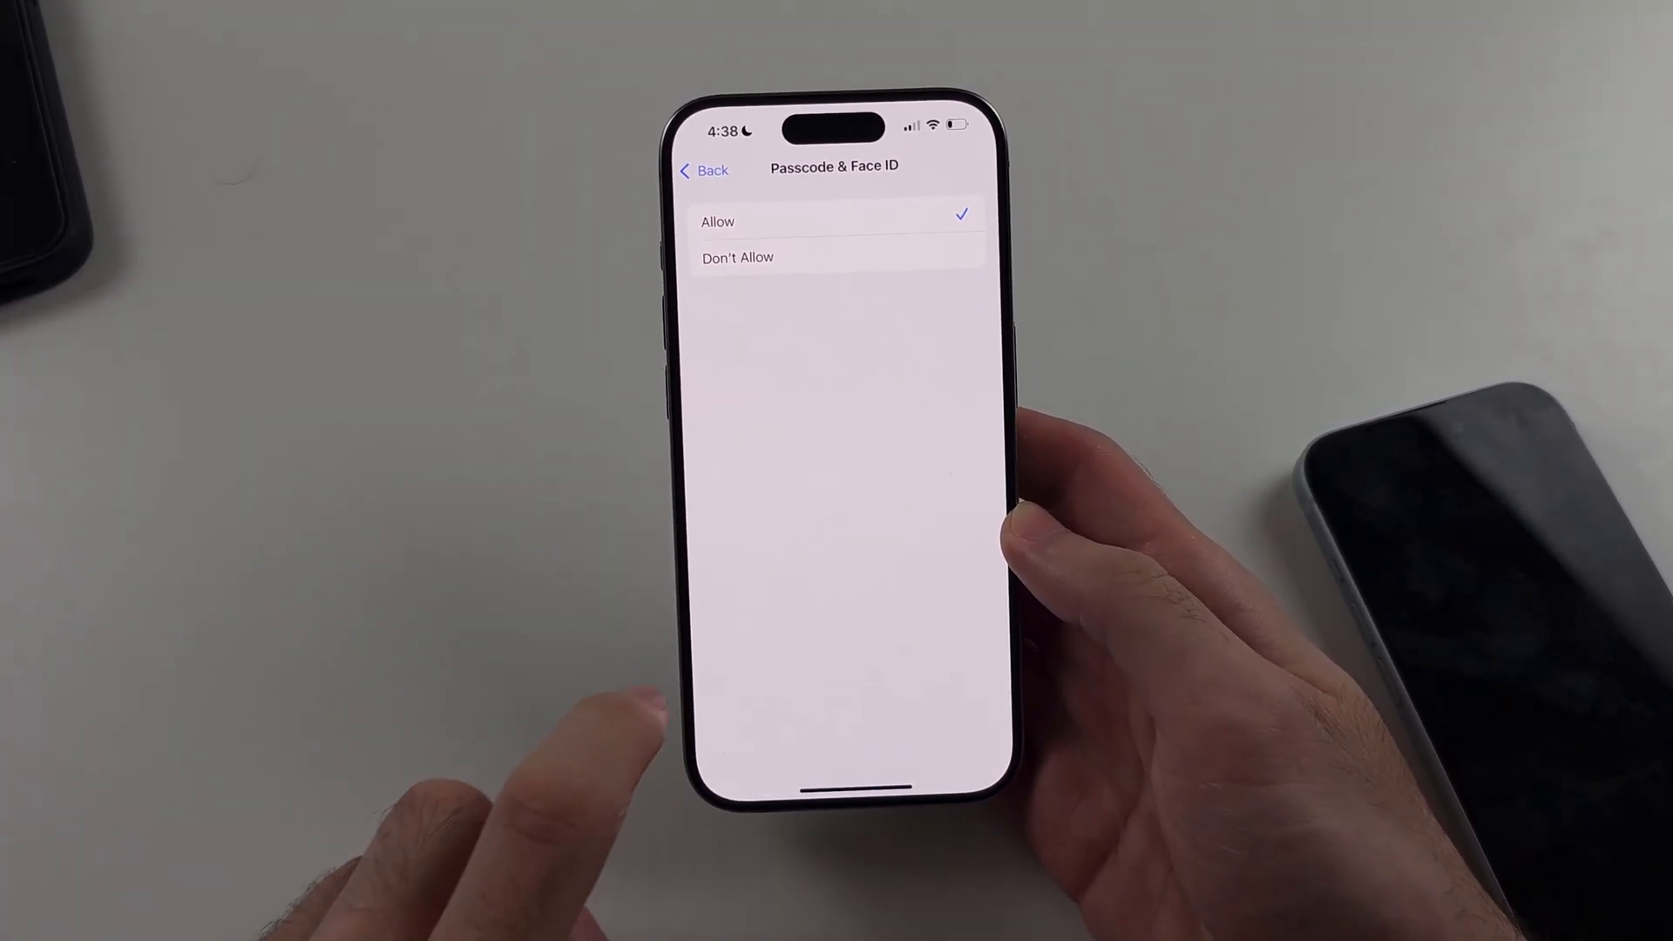
{"action": "left_click", "coordinate": [703, 170]}
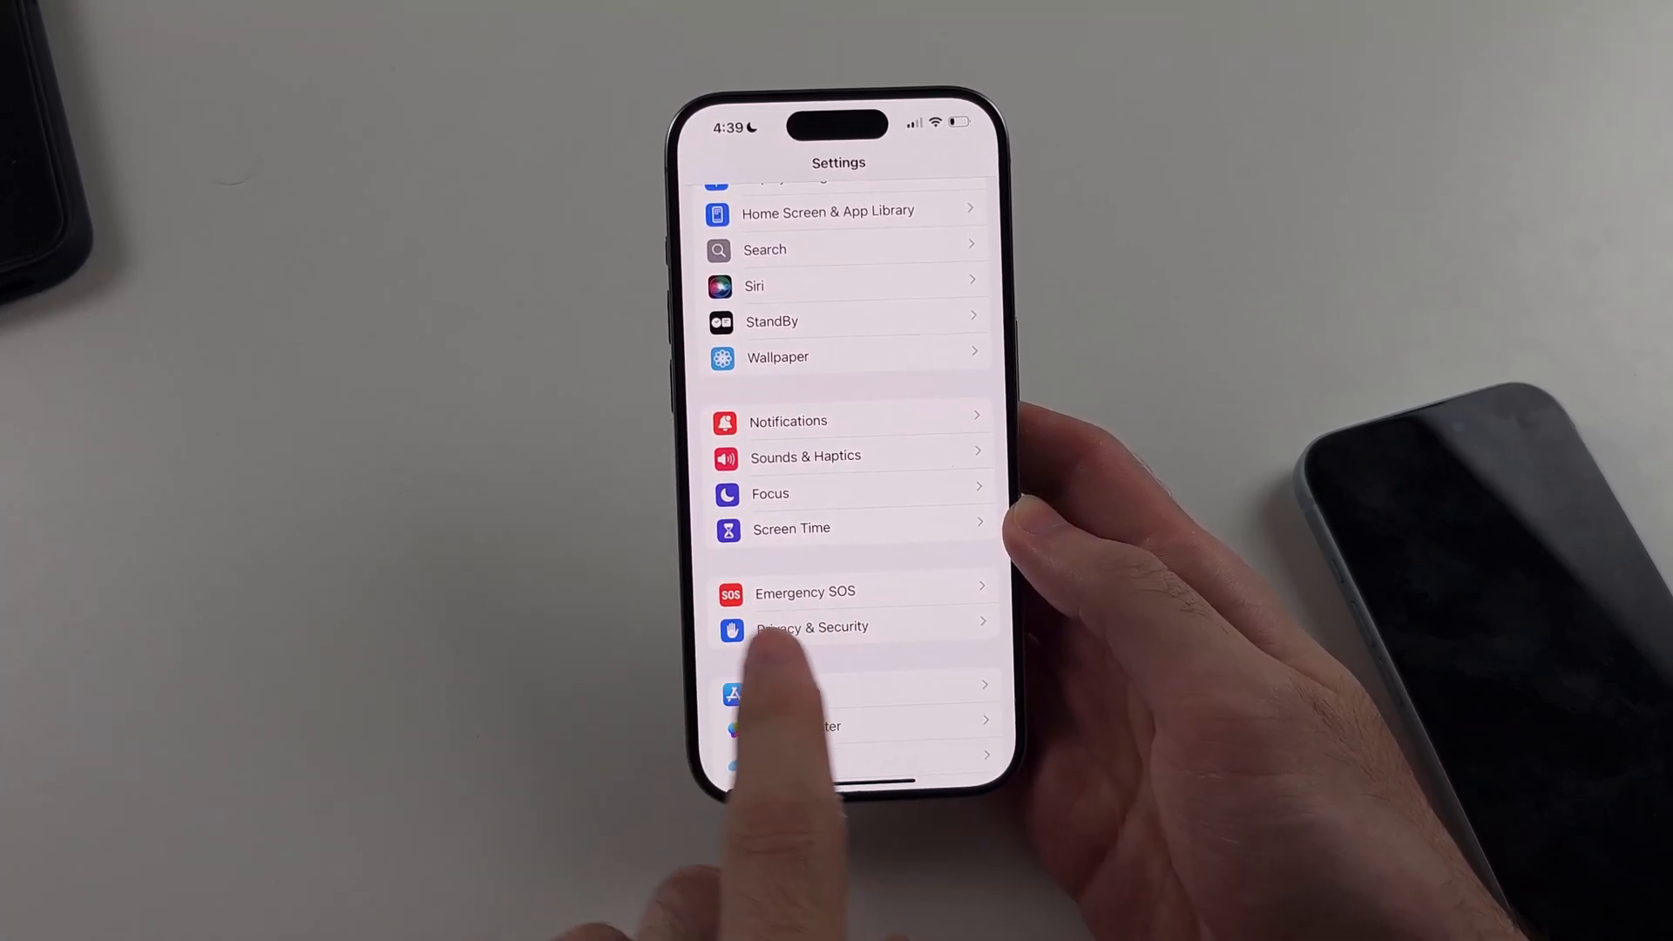
- Relaunch Settings from the Home Screen and scroll to the restored Face ID & Passcode entry
{"action": "scroll", "scroll_direction": "down", "scroll_amount": 3}
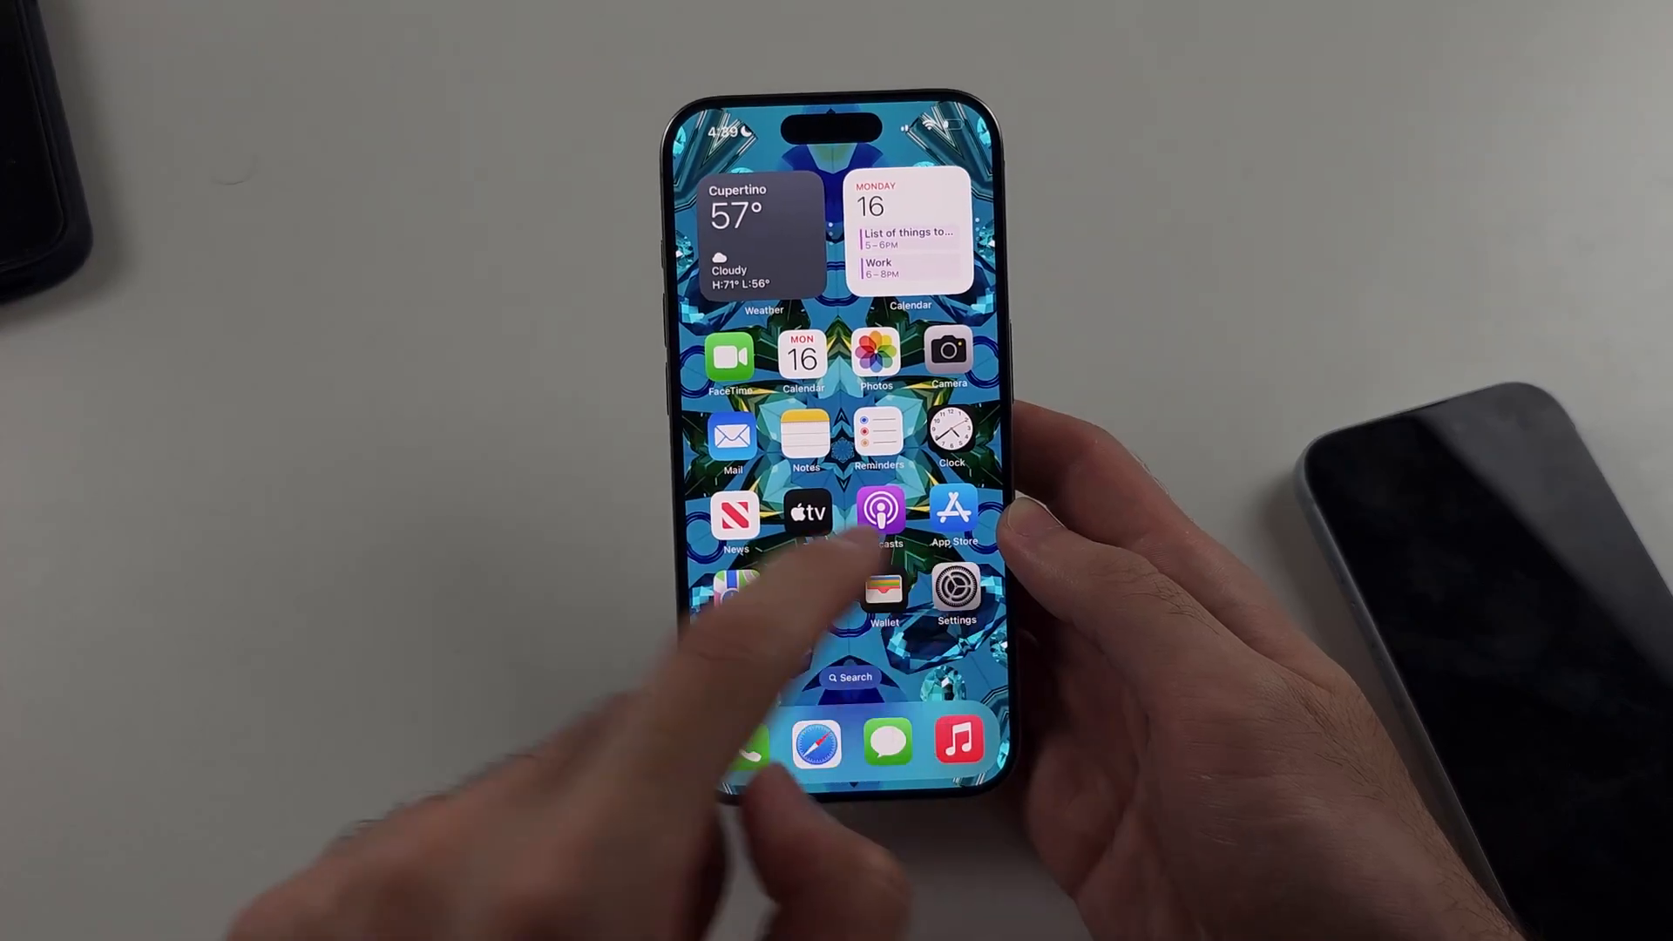
{"action": "left_click", "coordinate": [951, 586]}
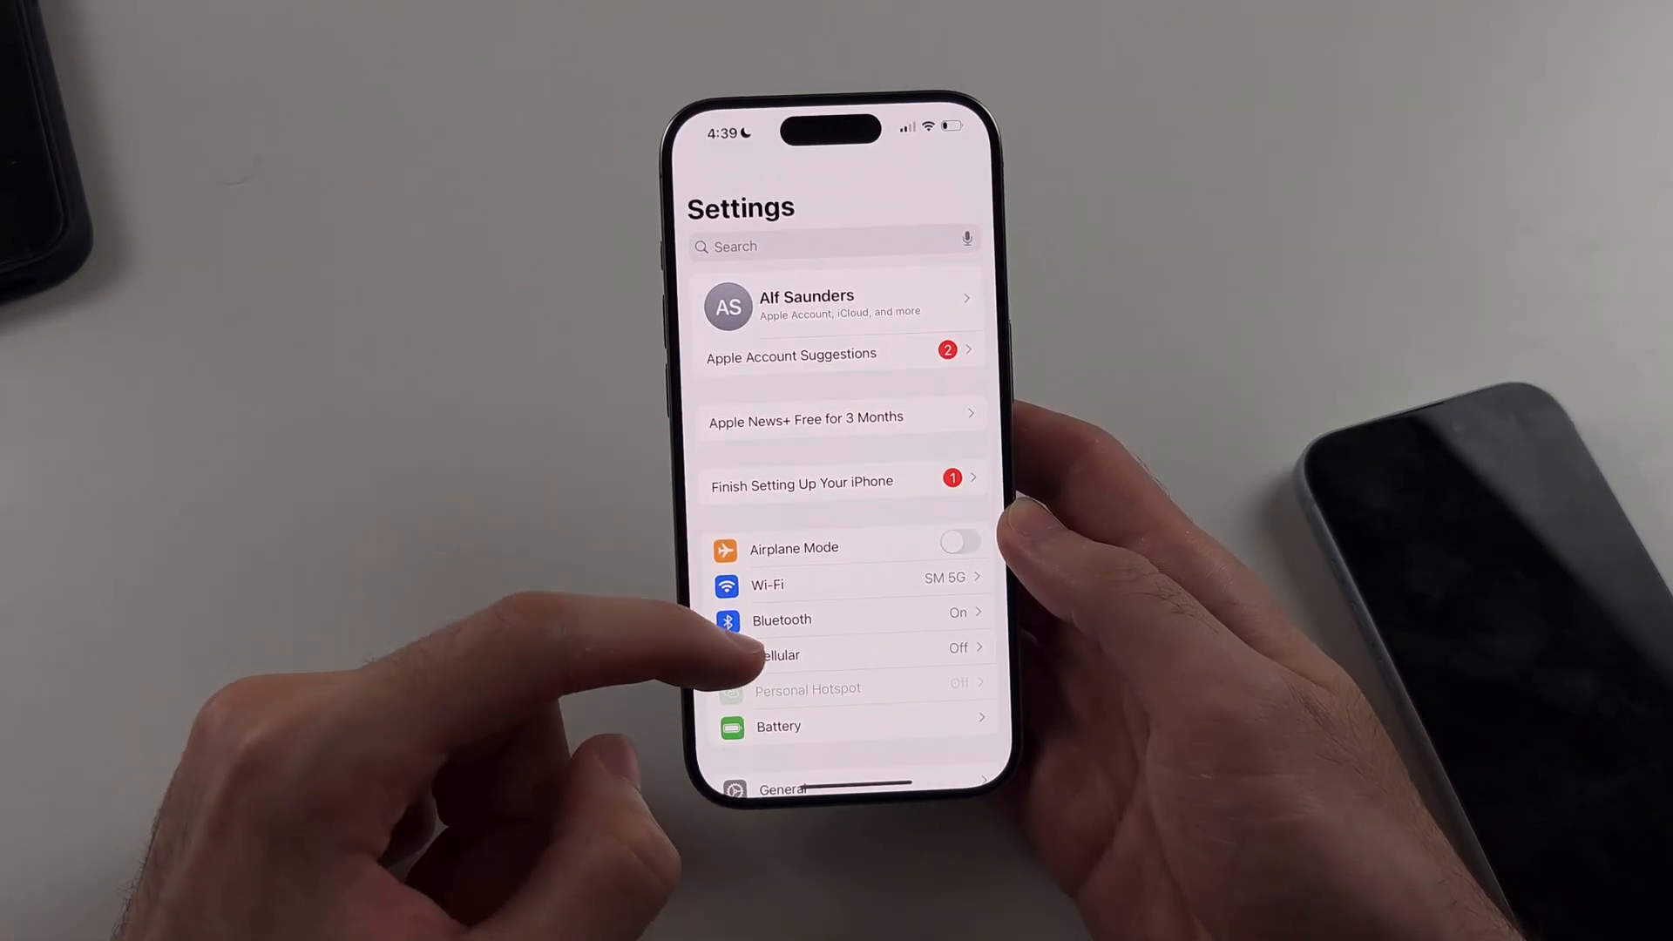
{"action": "scroll", "scroll_direction": "down", "scroll_amount": 3}
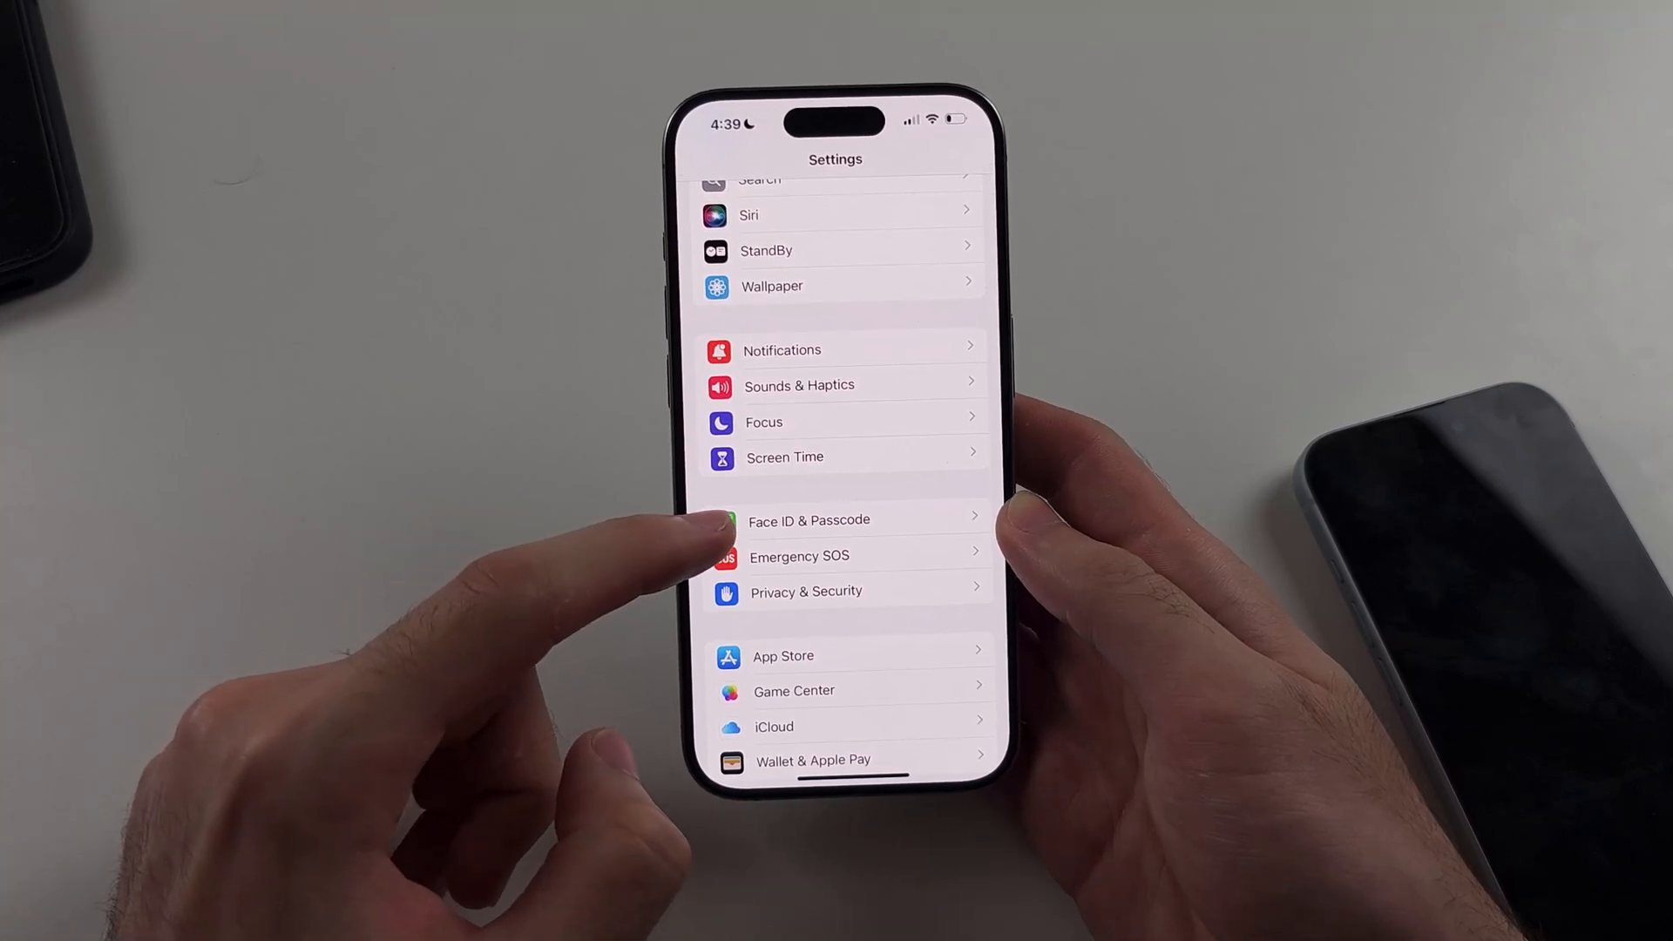
- Enter Face ID & Passcode and choose Change Passcode to bring up the keypad
{"action": "left_click", "coordinate": [809, 521]}
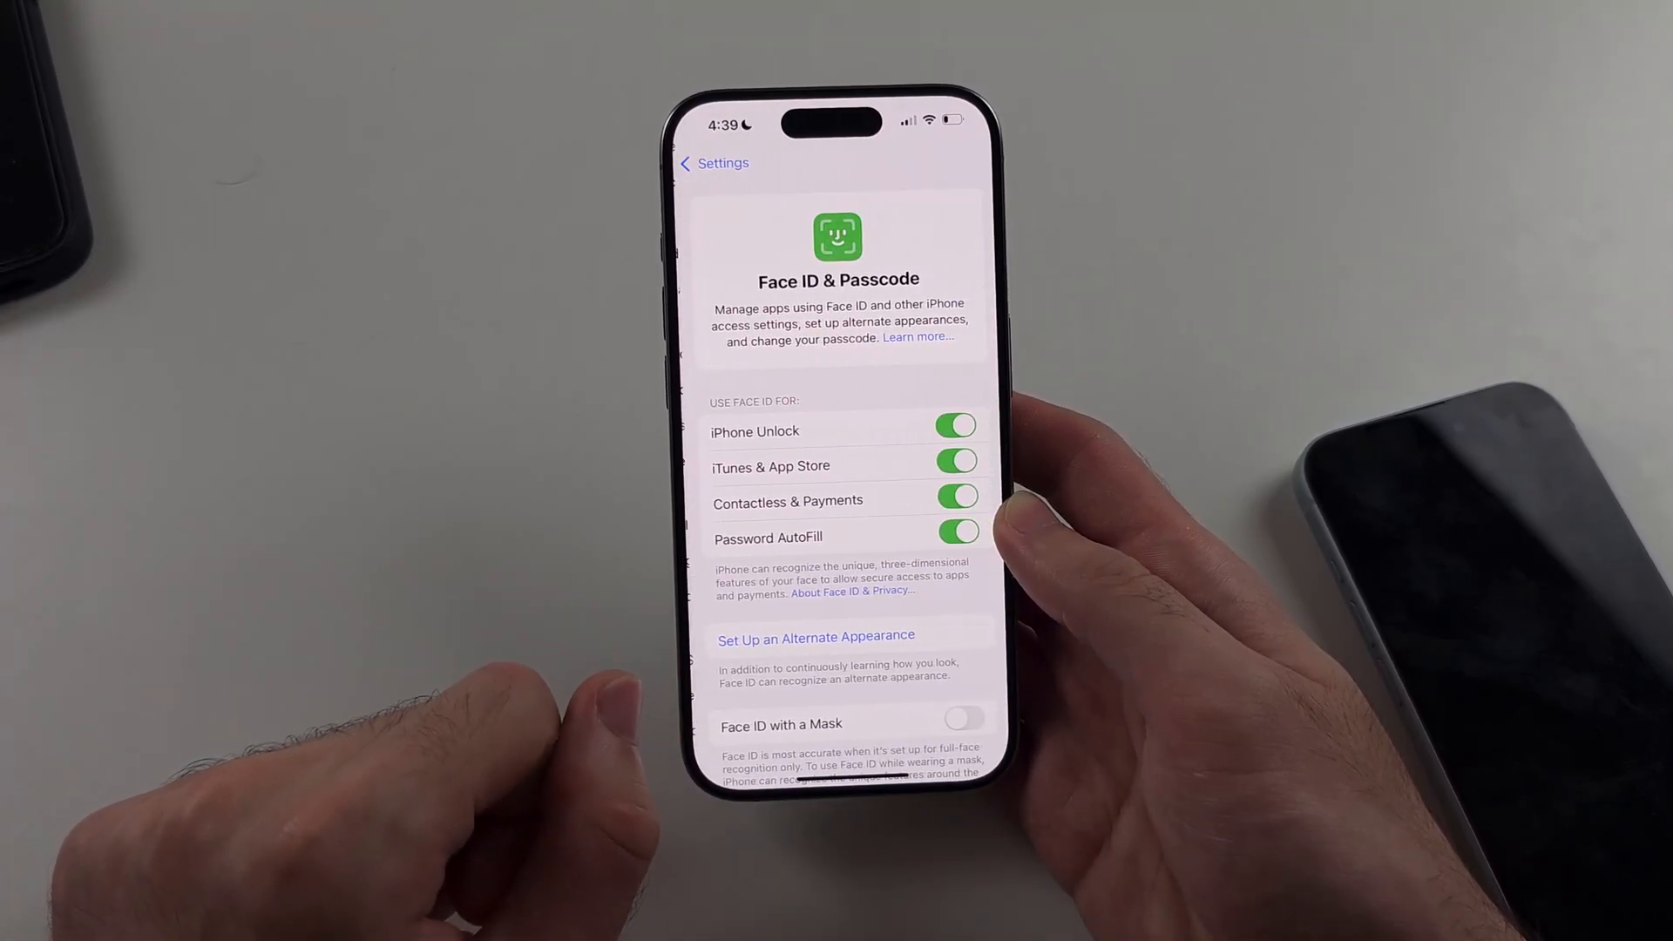
{"action": "scroll", "scroll_direction": "up", "scroll_amount": 3}
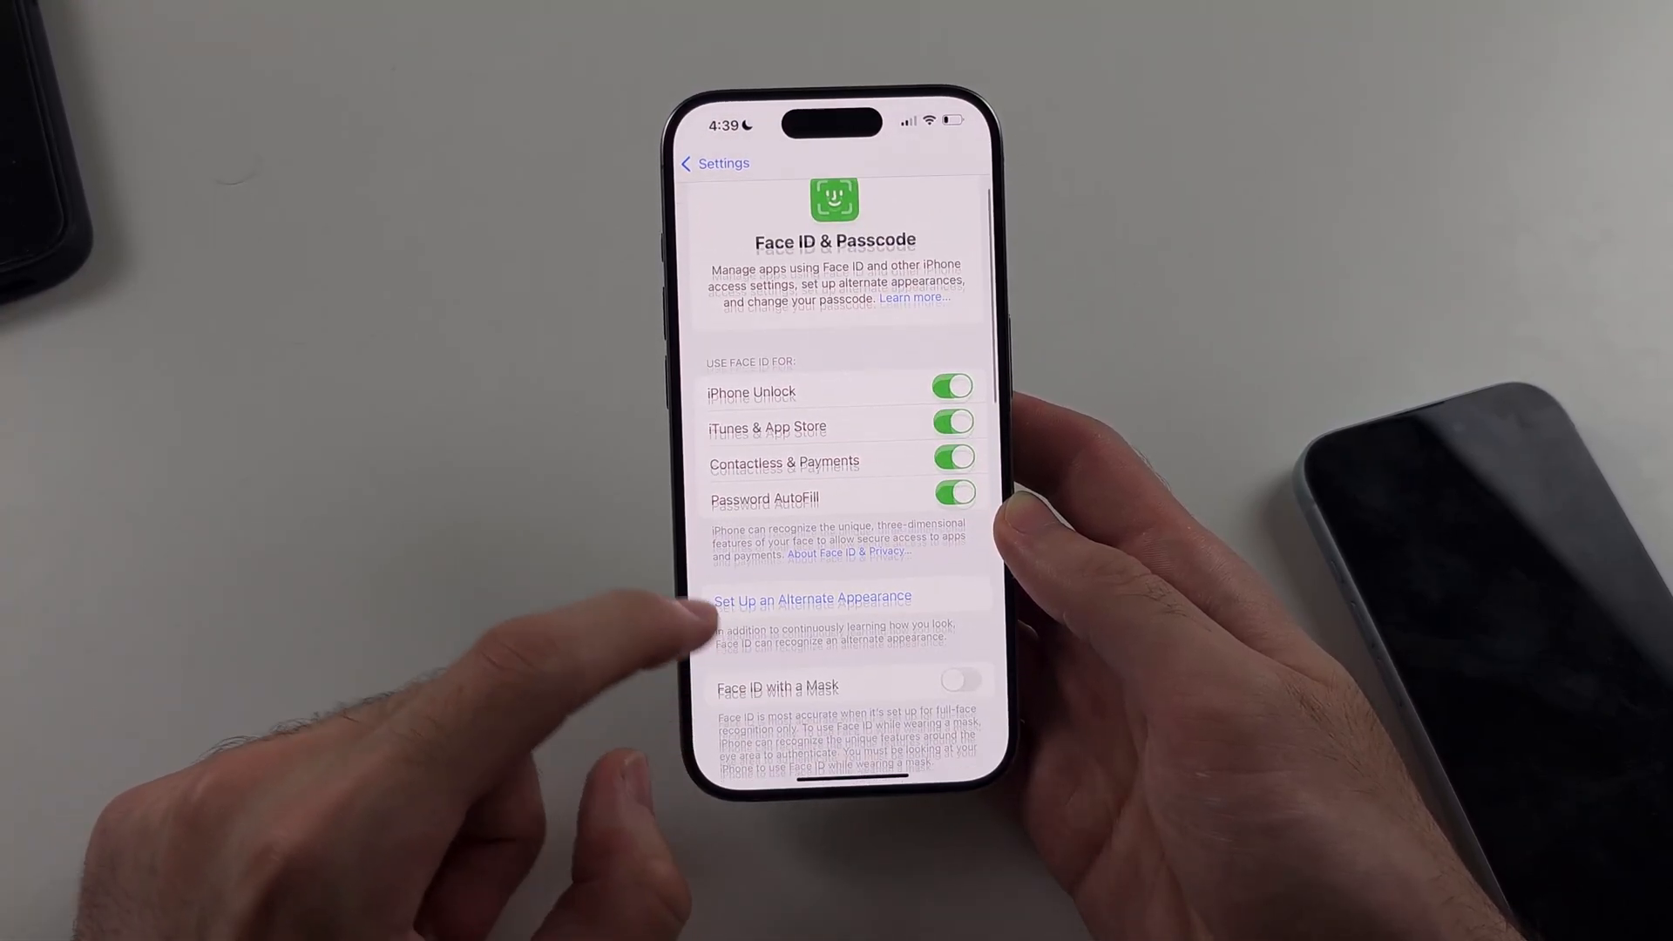
{"action": "scroll", "scroll_direction": "down", "scroll_amount": 3}
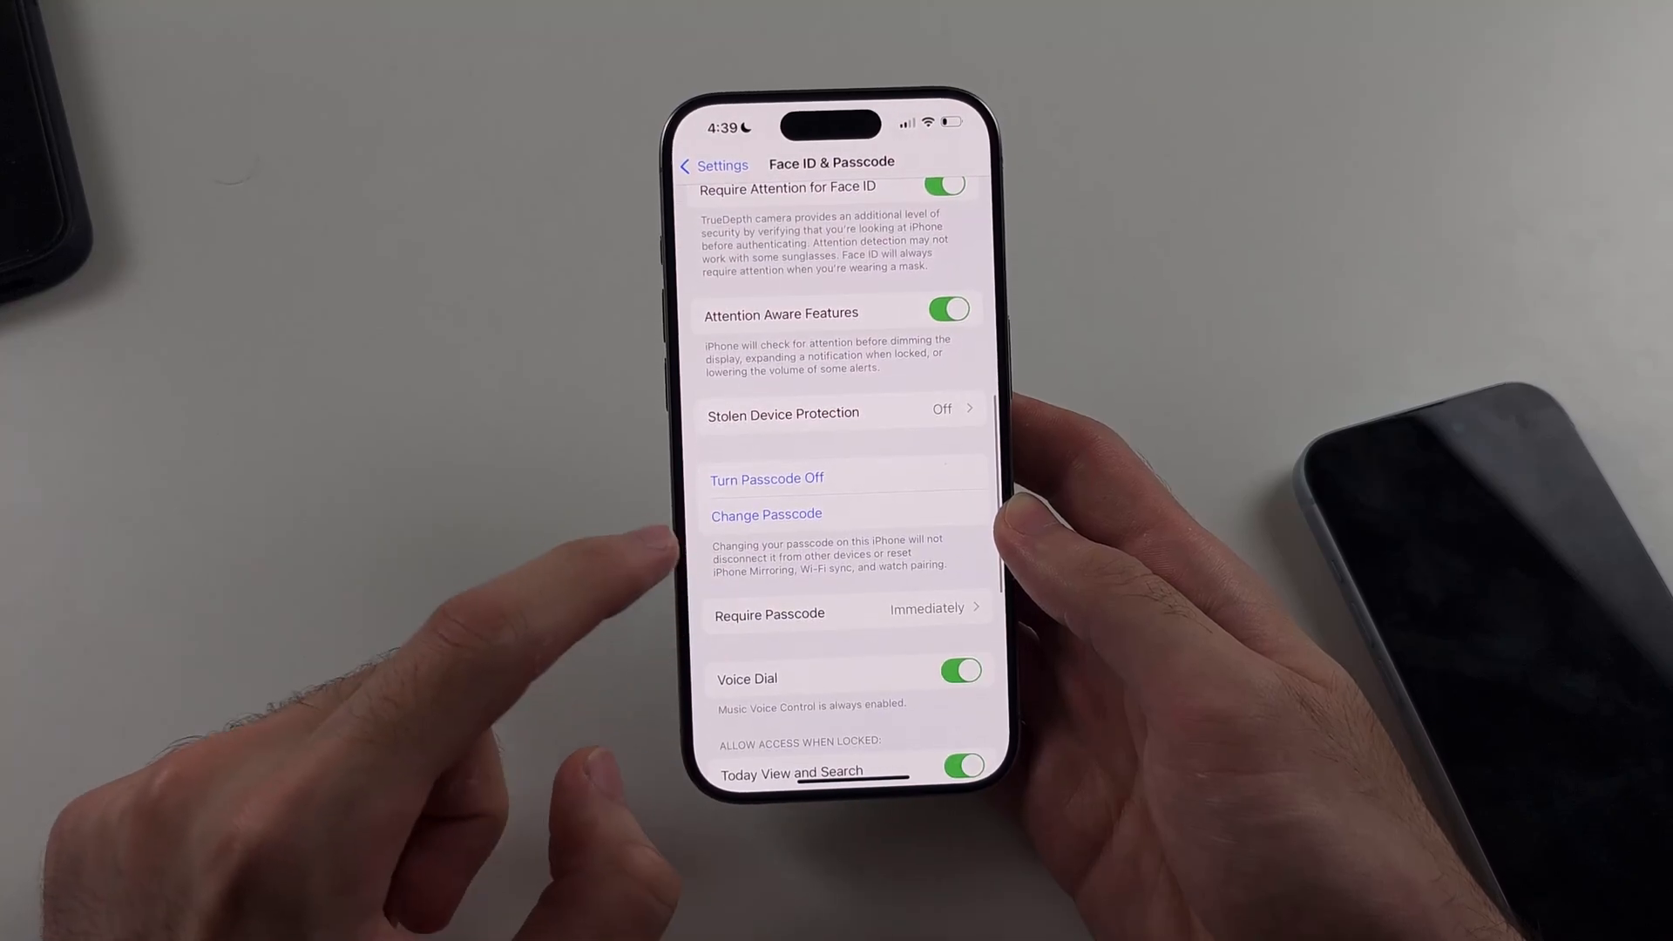
{"action": "left_click", "coordinate": [766, 514]}
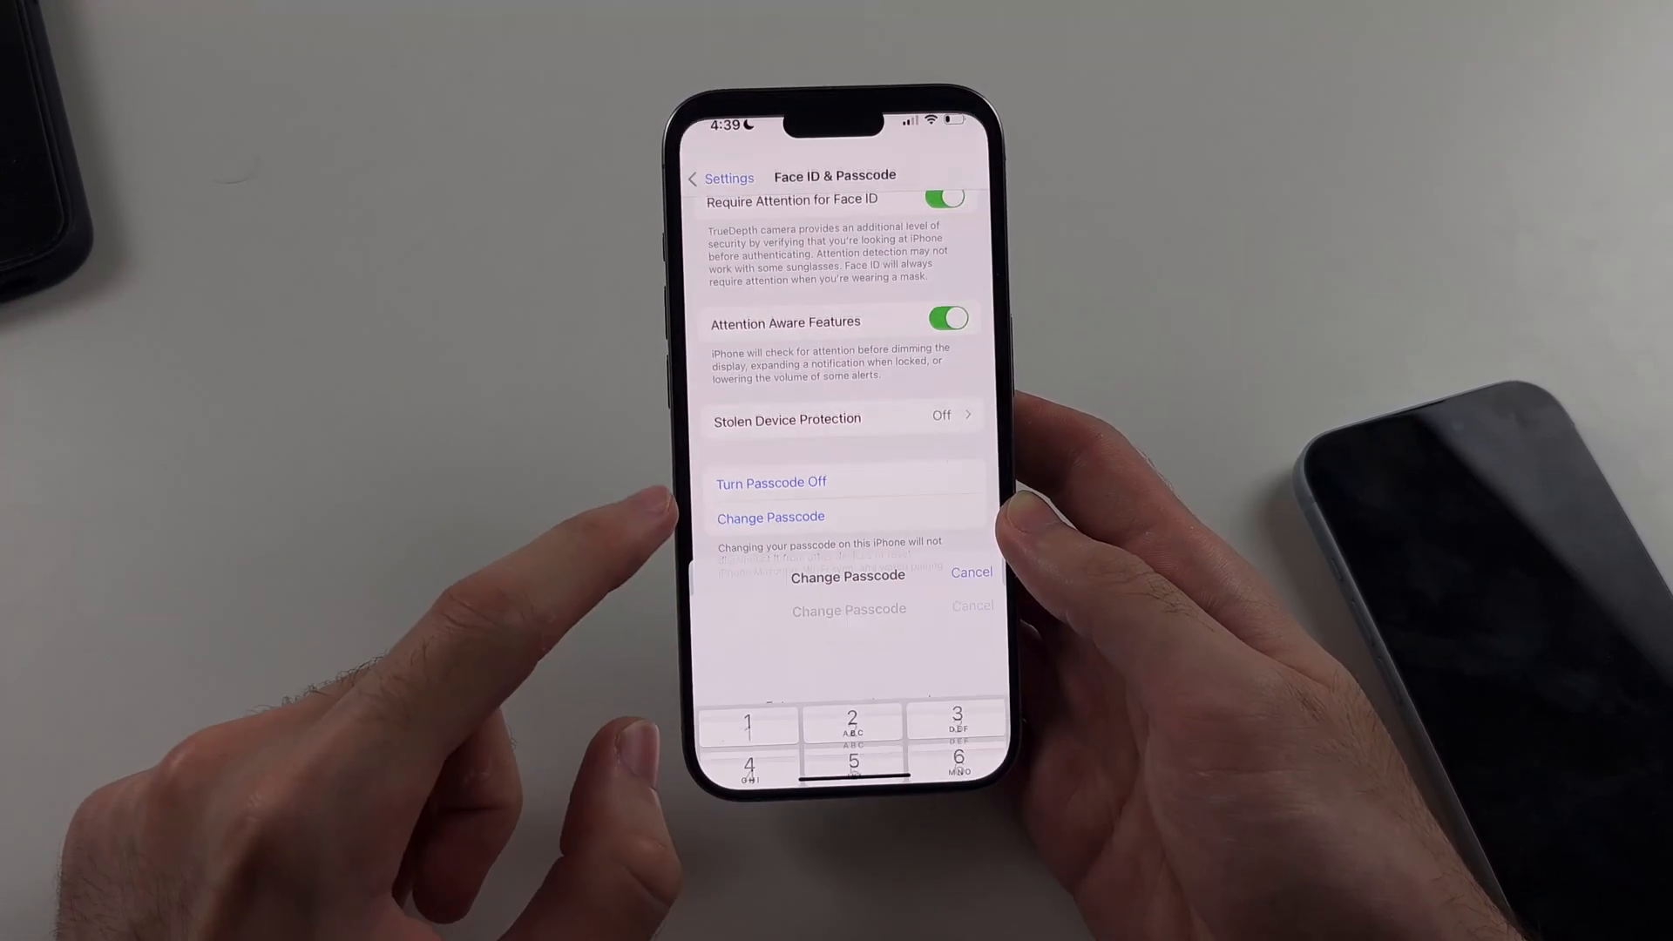